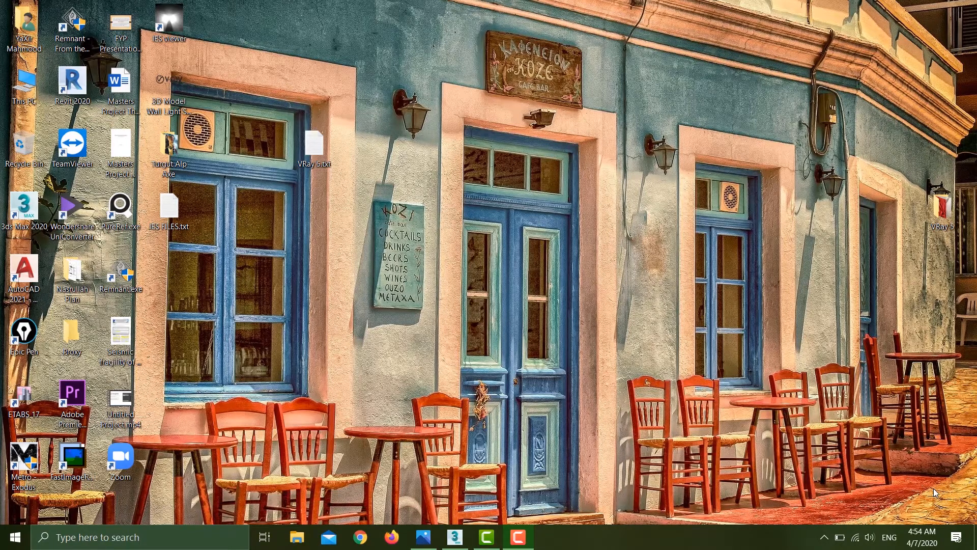
{"action": "mouse_move", "coordinate": [781, 429]}
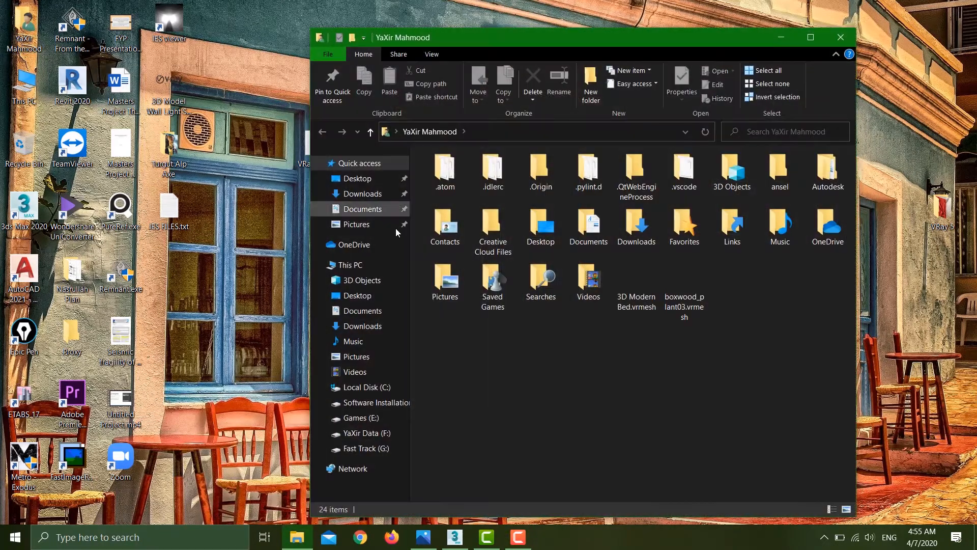
Step: Browse from Documents into the V-Ray Material Library folder and its category subfolders
{"action": "left_click", "coordinate": [363, 209]}
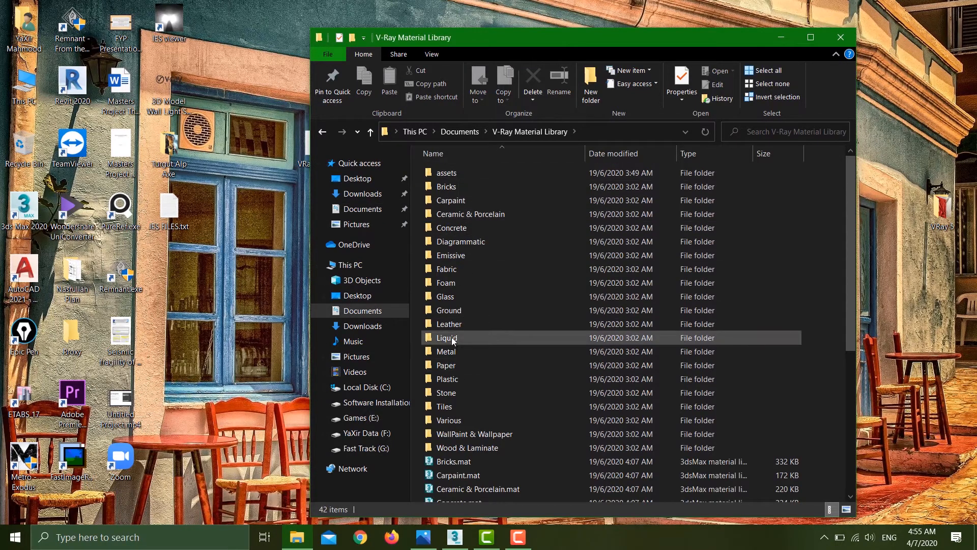
{"action": "double_click", "coordinate": [447, 337]}
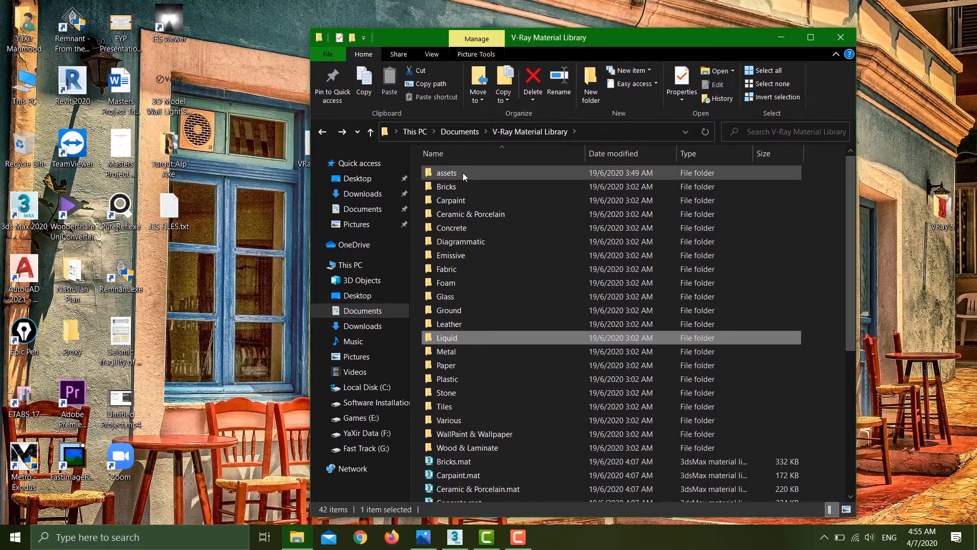
{"action": "double_click", "coordinate": [446, 173]}
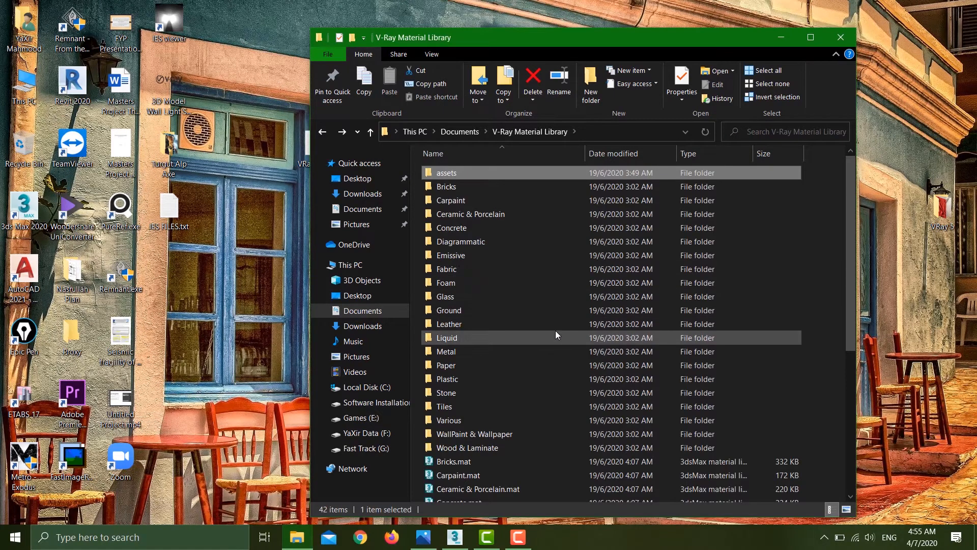
{"action": "mouse_move", "coordinate": [462, 337]}
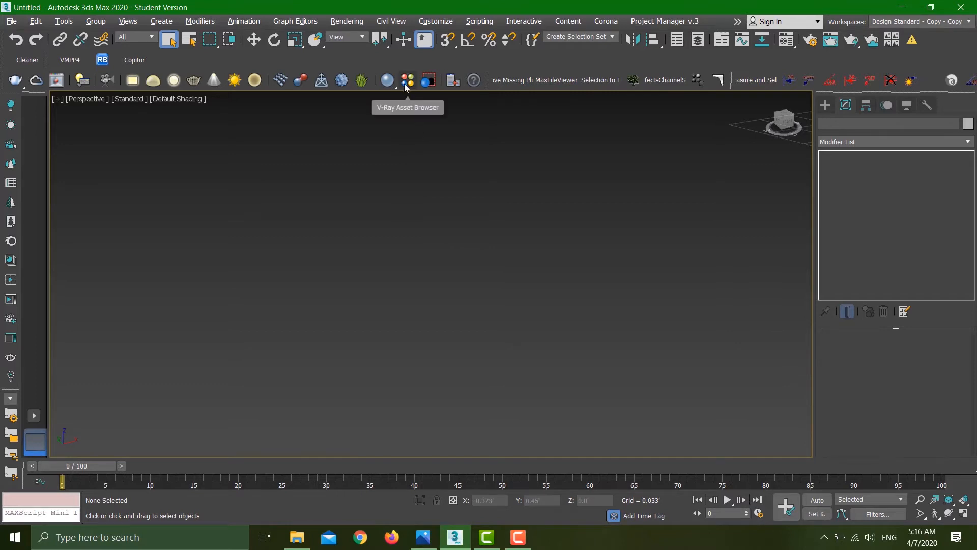
Step: Launch the V-Ray asset browser, enable real-world scale, and browse from Fabric to the Foam materials
{"action": "left_click", "coordinate": [404, 81]}
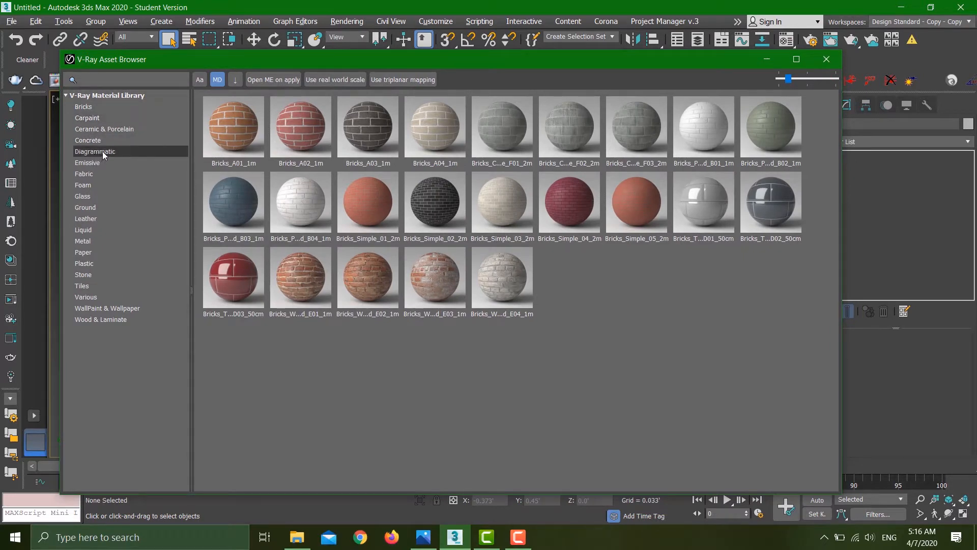
{"action": "mouse_move", "coordinate": [95, 151]}
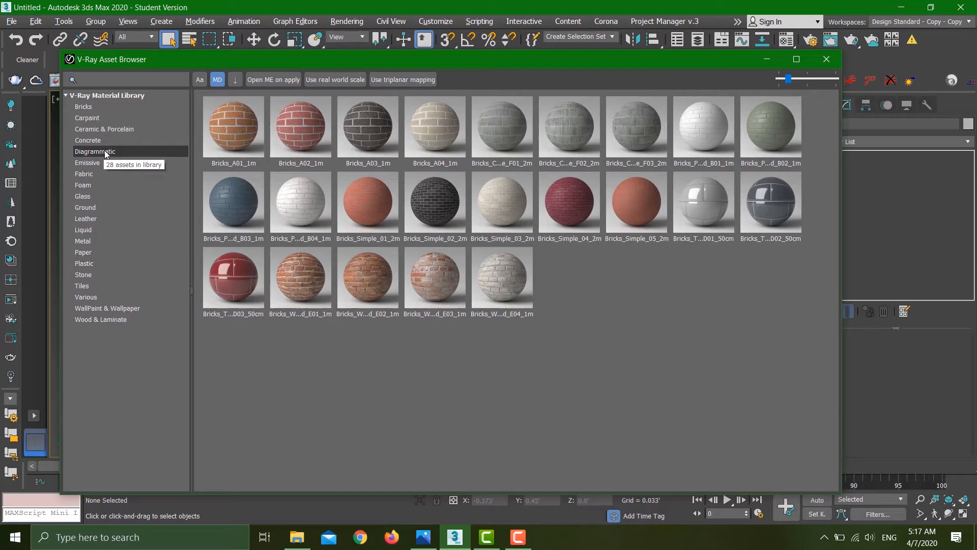
{"action": "mouse_move", "coordinate": [301, 92]}
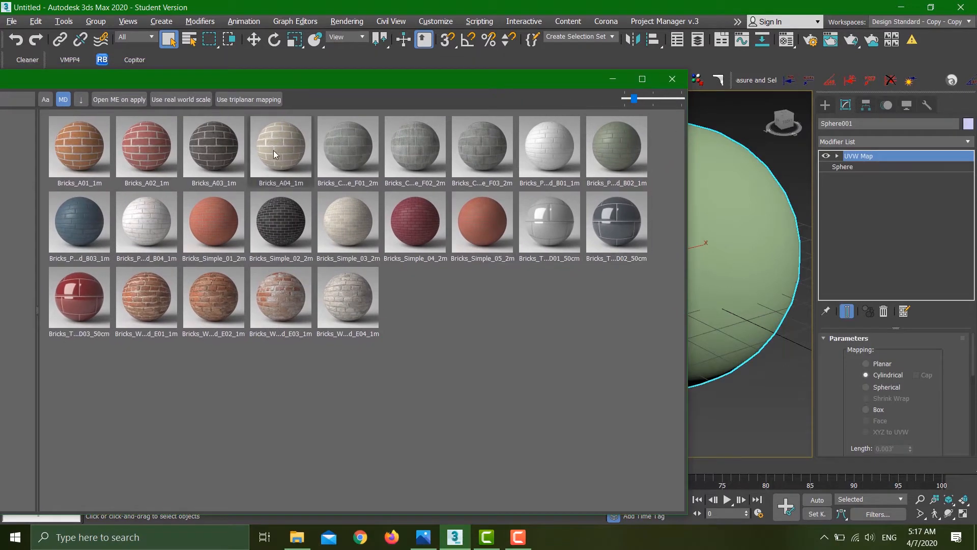
{"action": "left_click", "coordinate": [181, 99]}
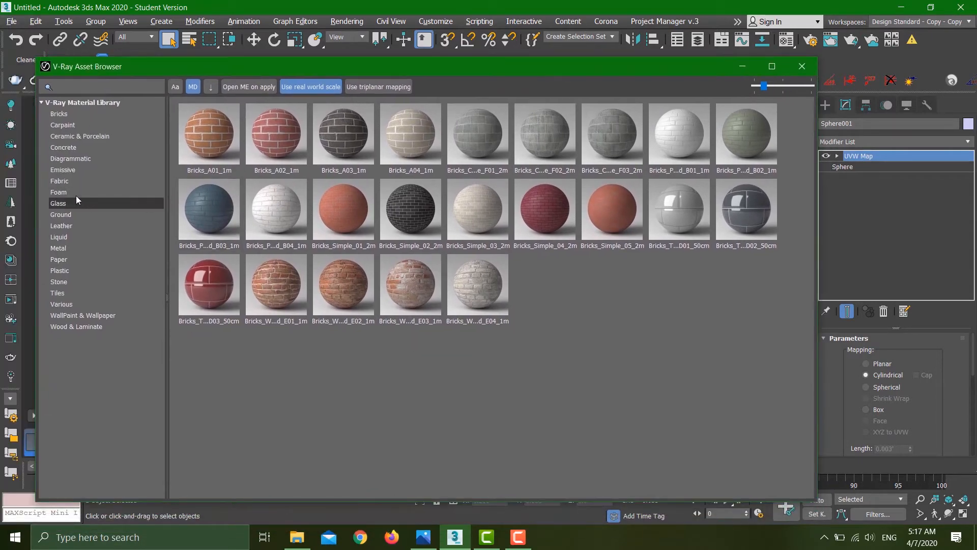
{"action": "left_click", "coordinate": [61, 181]}
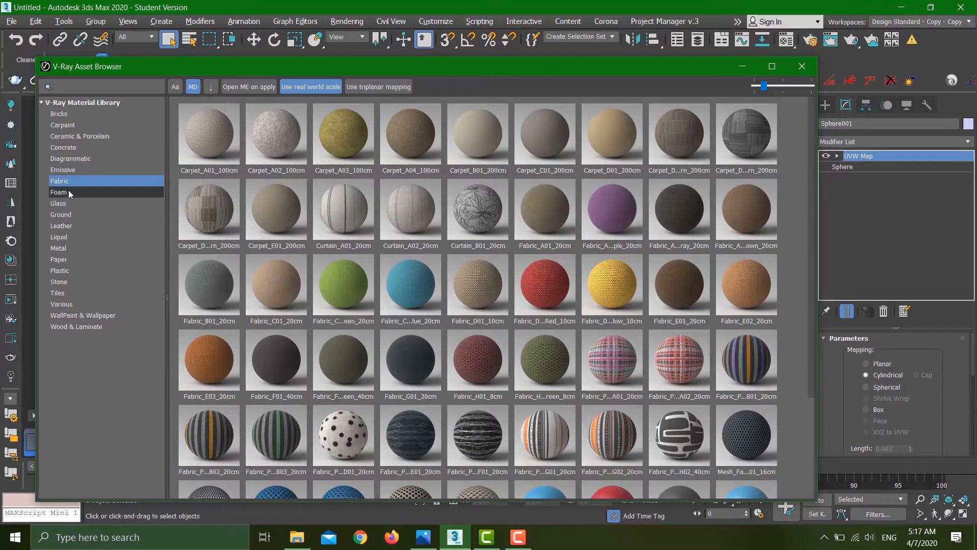
{"action": "left_click", "coordinate": [59, 191]}
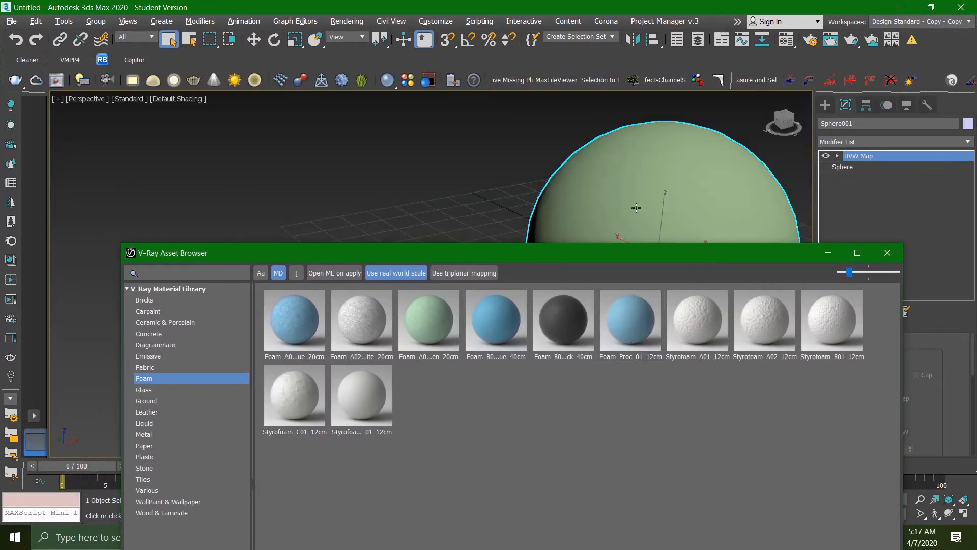
{"action": "mouse_move", "coordinate": [331, 277]}
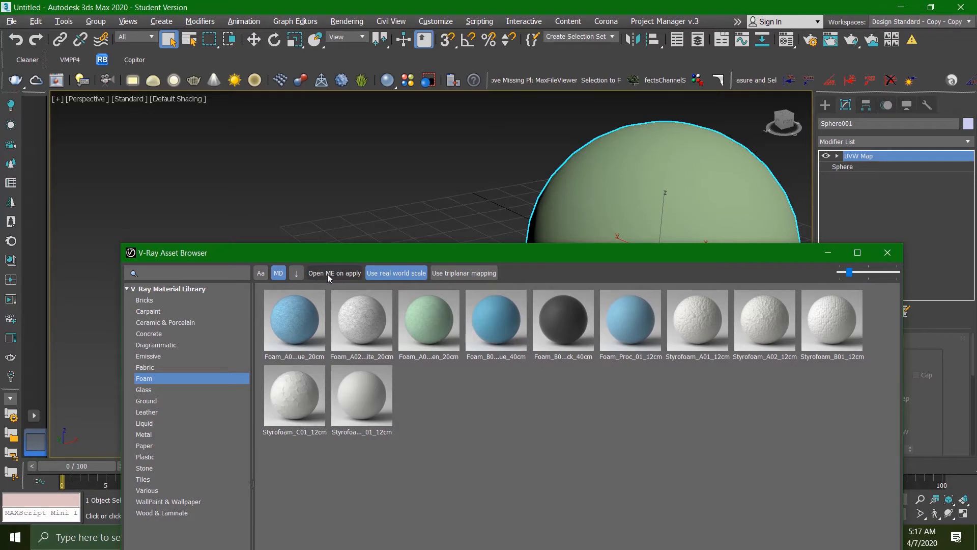
{"action": "mouse_move", "coordinate": [334, 273]}
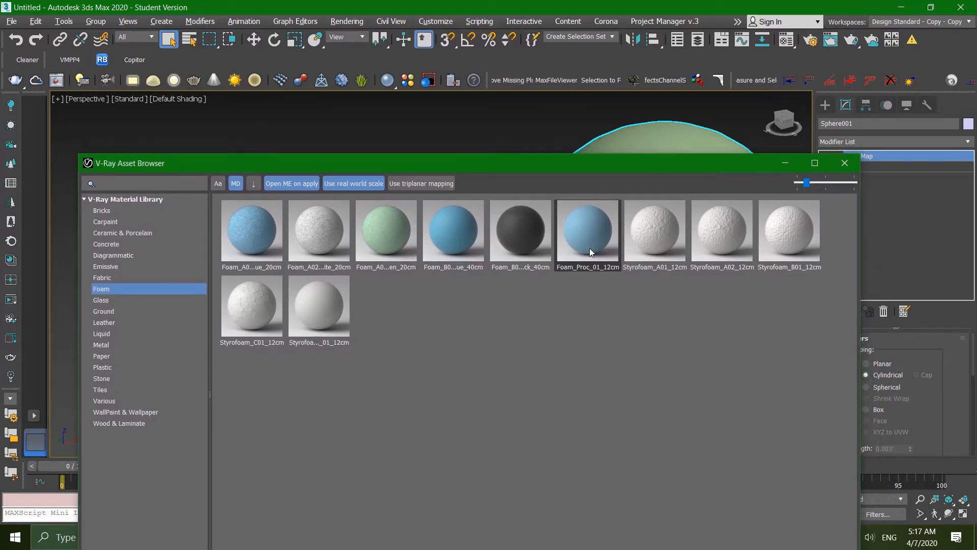
{"action": "mouse_move", "coordinate": [586, 230]}
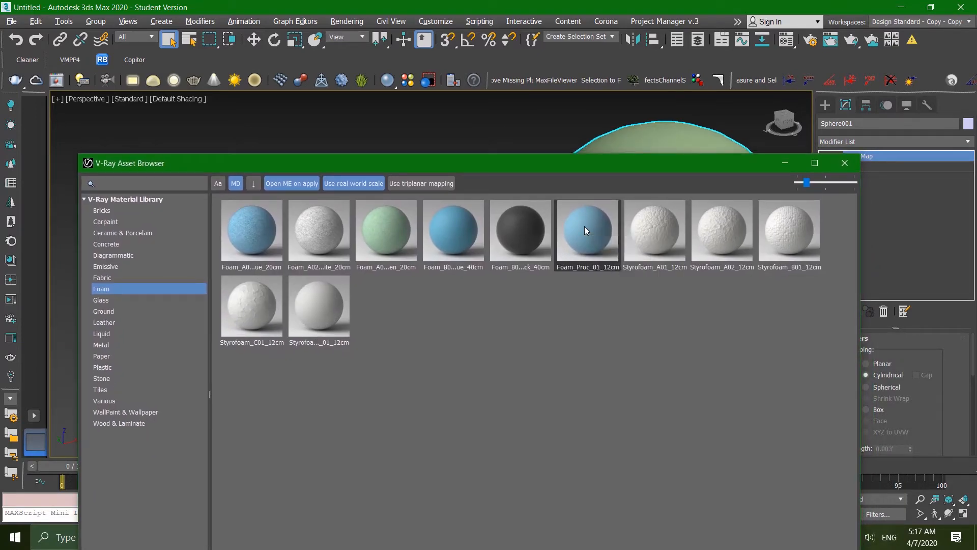
Step: Use the foam materials' context menu to add Foam_A02_White_20cm to favourites
{"action": "right_click", "coordinate": [587, 232]}
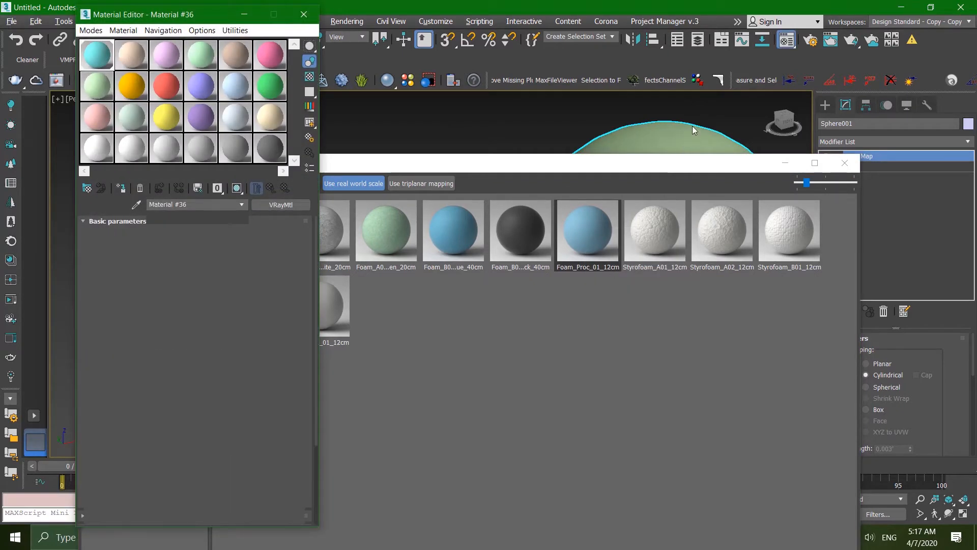
{"action": "left_click", "coordinate": [97, 55]}
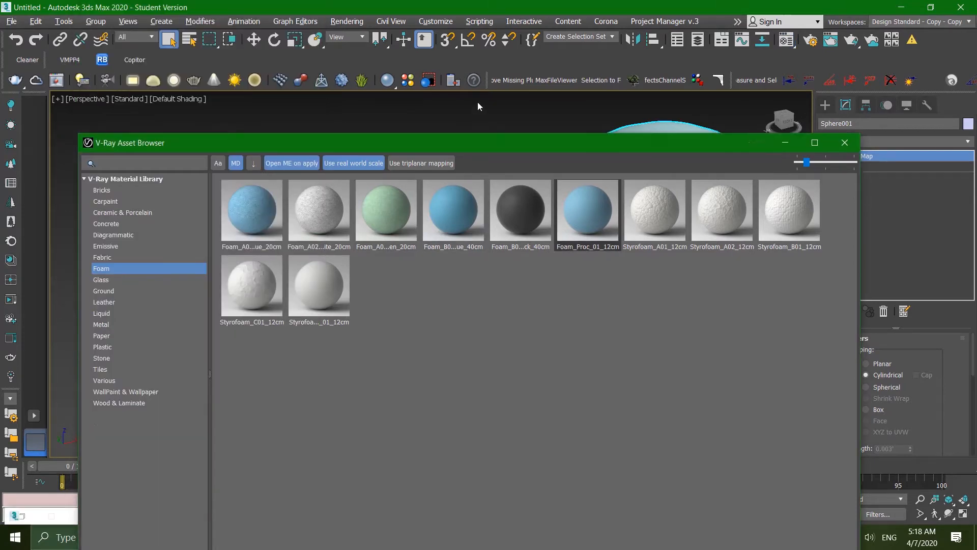
{"action": "right_click", "coordinate": [315, 121]}
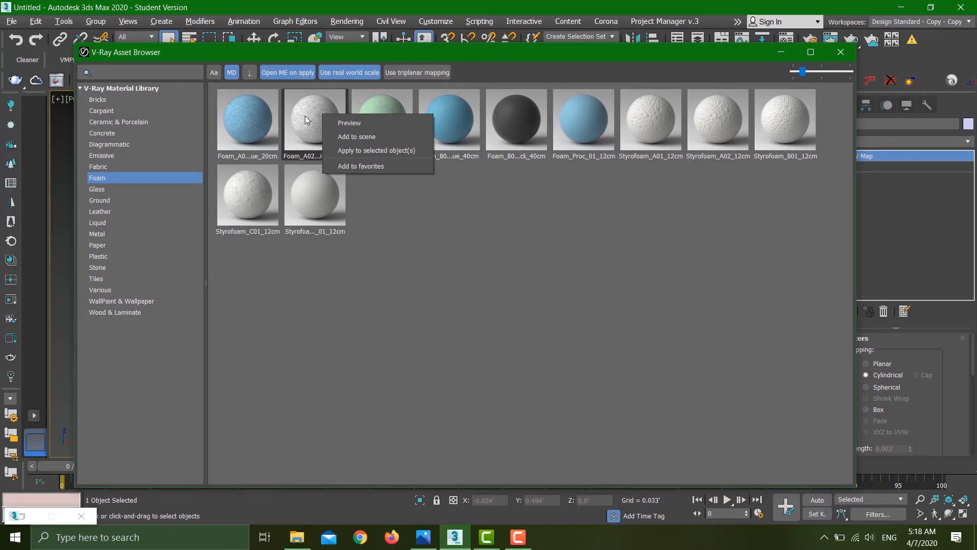
{"action": "left_click", "coordinate": [349, 123]}
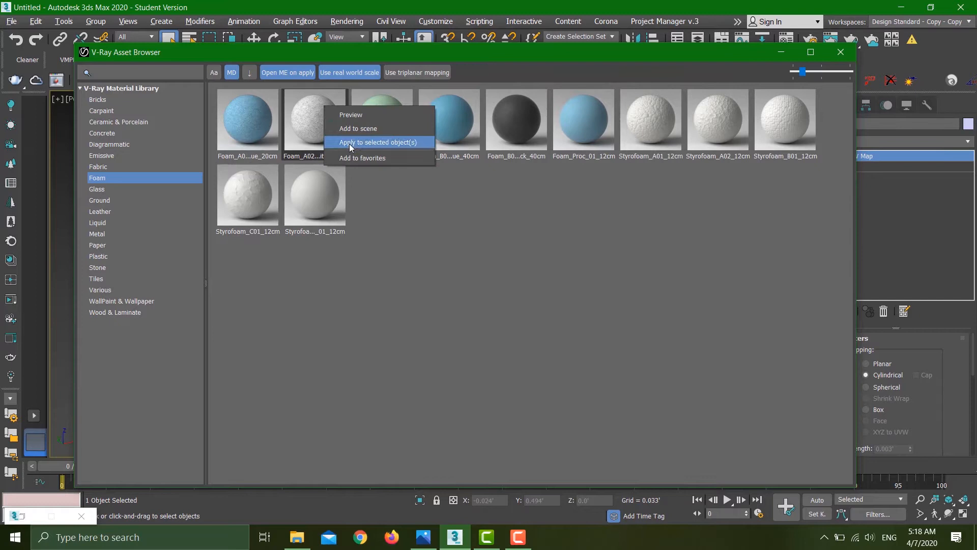
{"action": "mouse_move", "coordinate": [388, 163]}
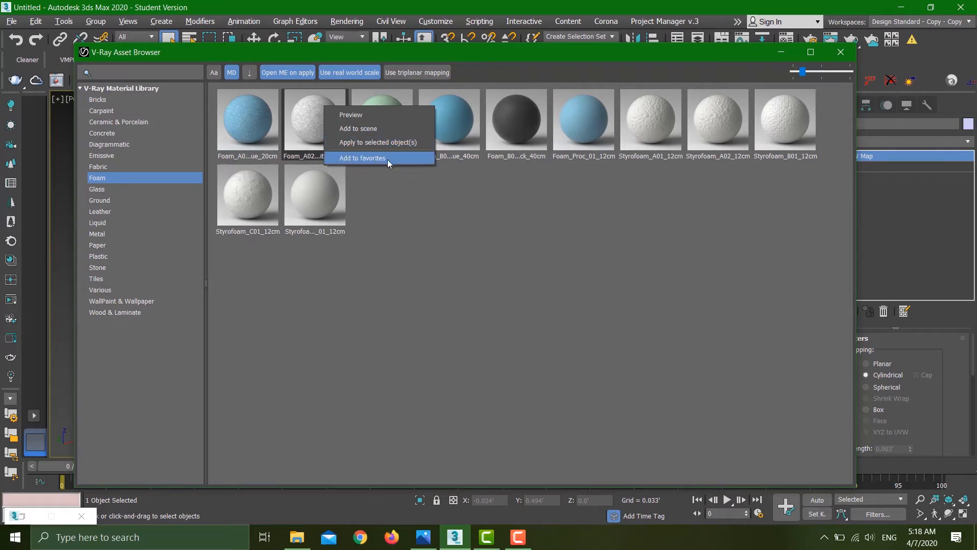
{"action": "left_click", "coordinate": [361, 158]}
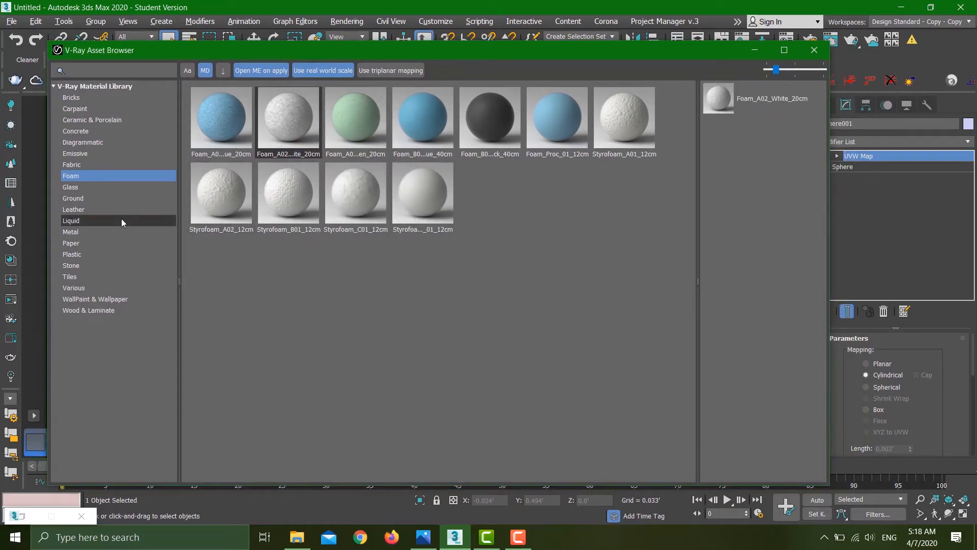
Step: Add Stone_C_250cm to favourites, then search the library for 'bricks' and 'plastic'
{"action": "right_click", "coordinate": [356, 268]}
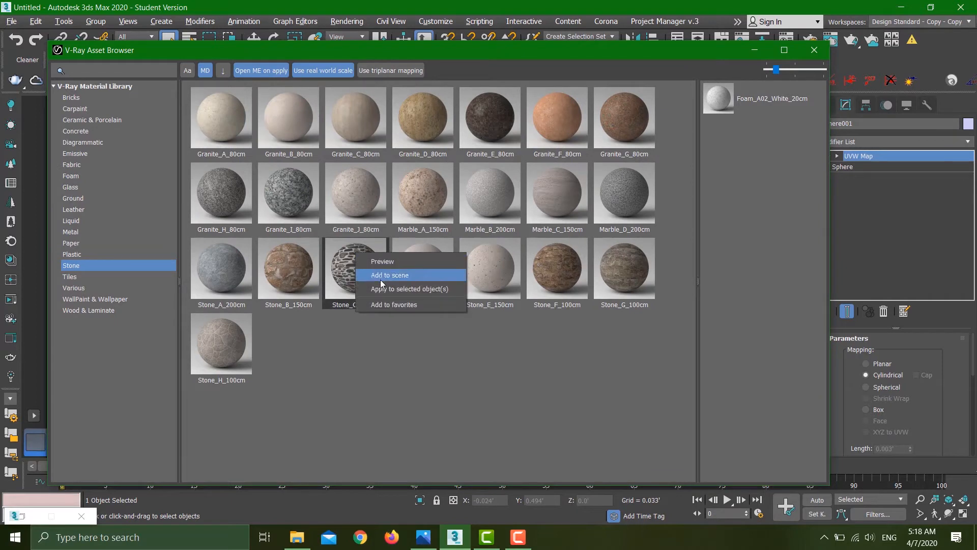
{"action": "left_click", "coordinate": [389, 275]}
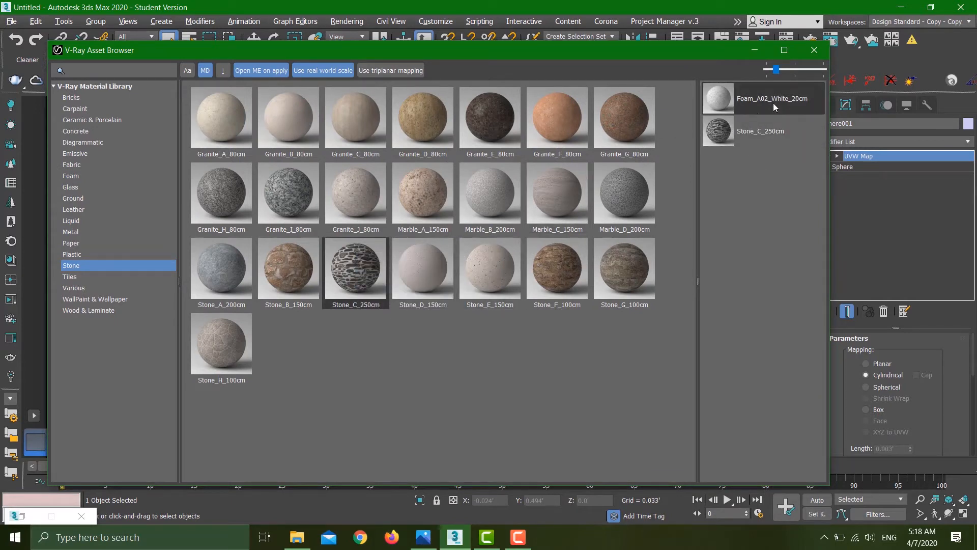
{"action": "mouse_move", "coordinate": [568, 55]}
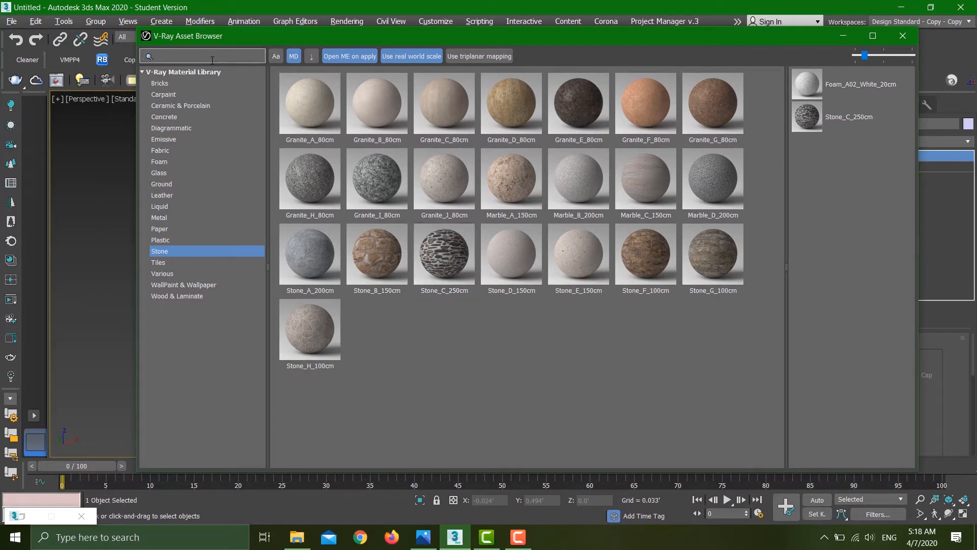
{"action": "type", "text": "bricks"}
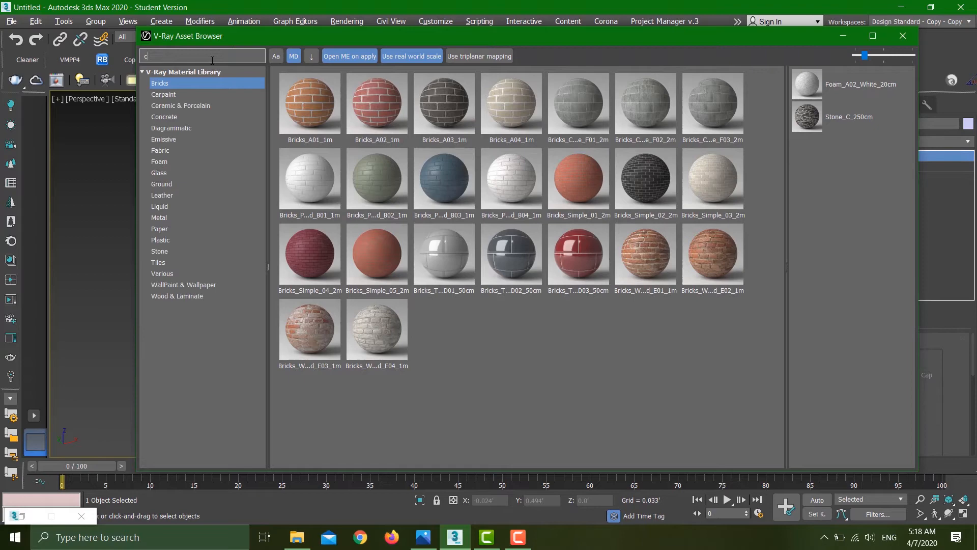
{"action": "type", "text": "plastic"}
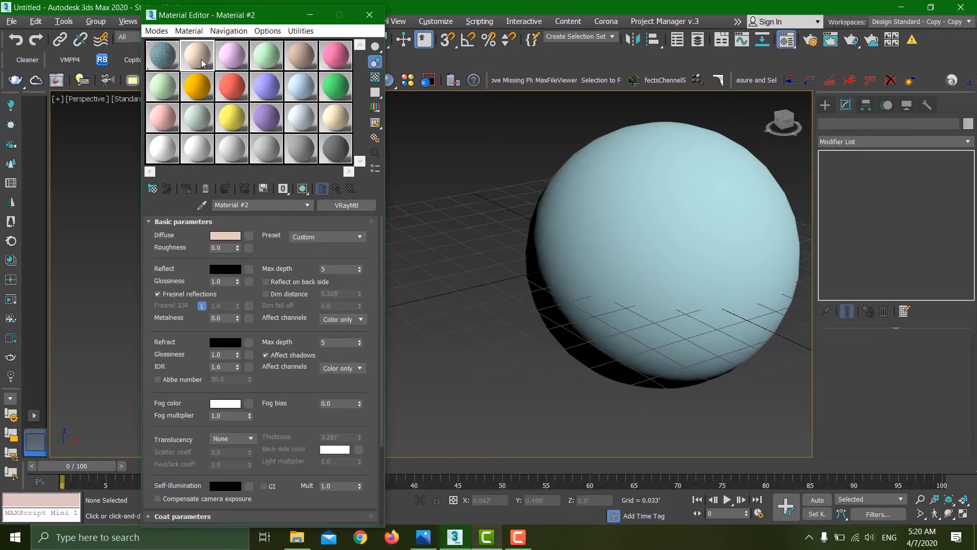
{"action": "mouse_move", "coordinate": [304, 247]}
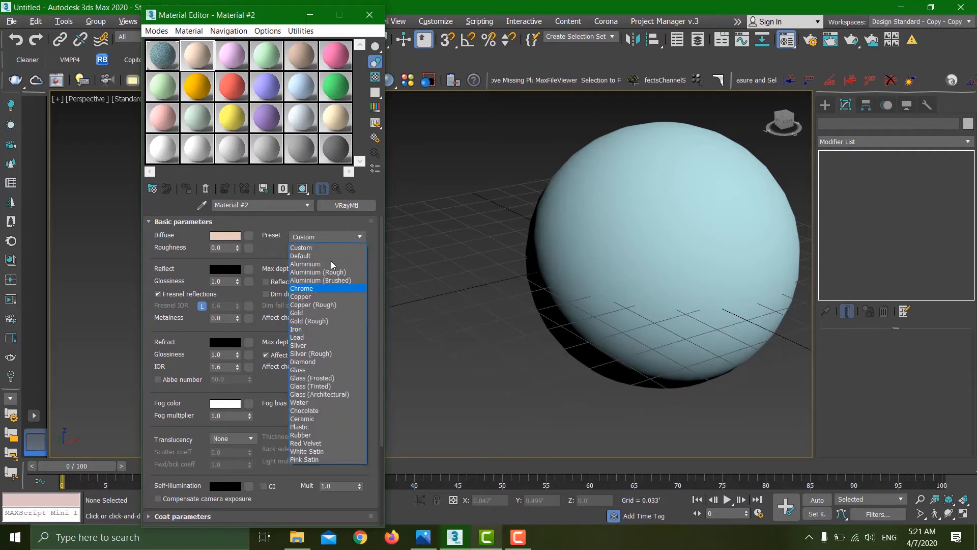
{"action": "mouse_move", "coordinate": [302, 247]}
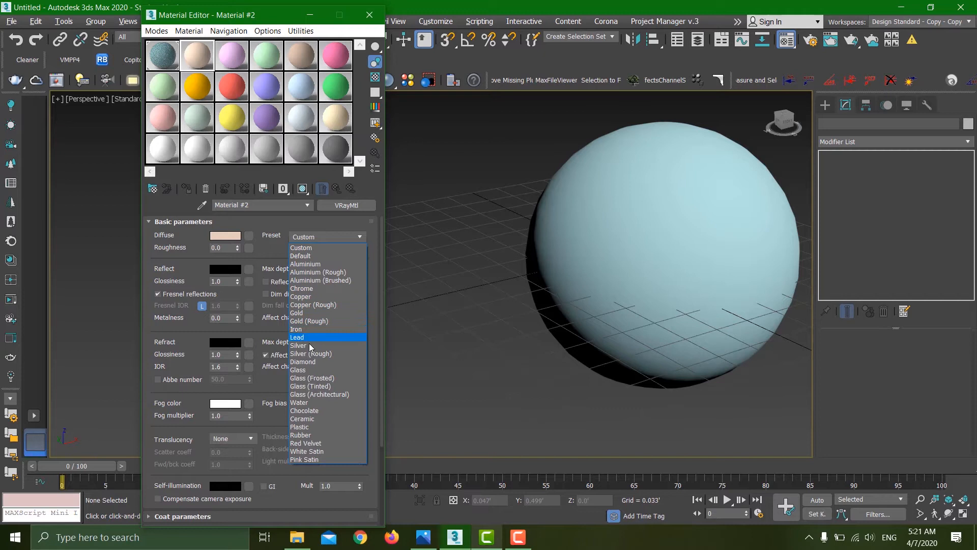
{"action": "mouse_move", "coordinate": [319, 436]}
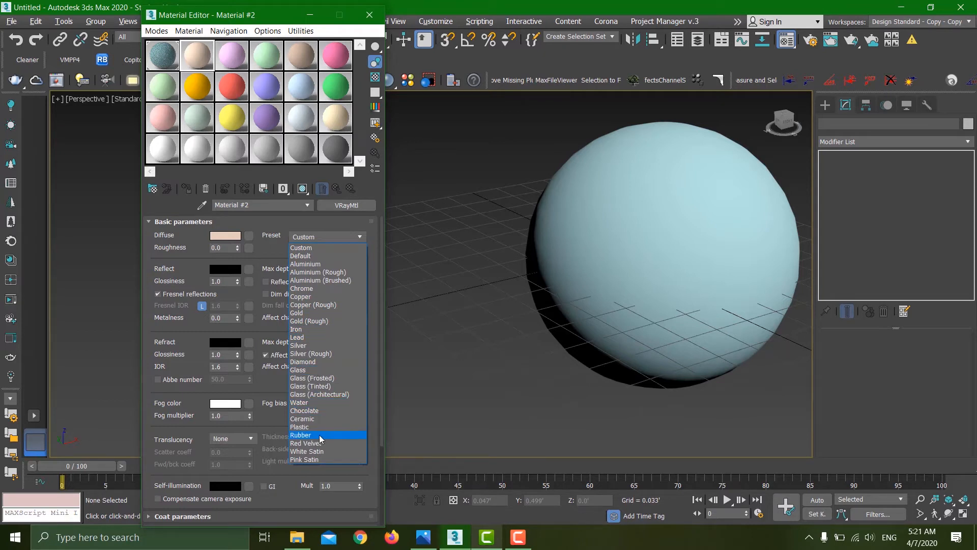
{"action": "mouse_move", "coordinate": [318, 272]}
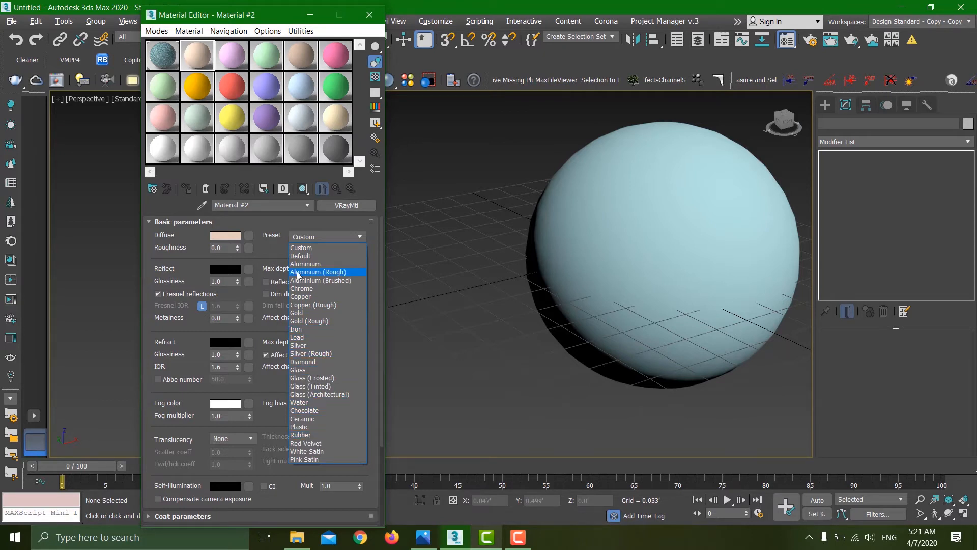
Step: Apply the Glass (Tinted) preset to Material #2 (black diffuse, IOR 1.517)
{"action": "left_click", "coordinate": [310, 386]}
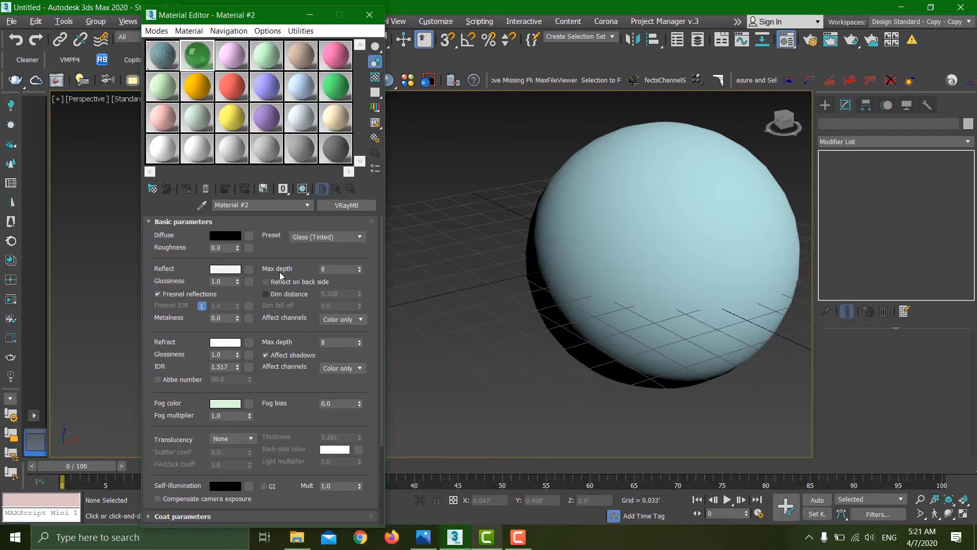
{"action": "mouse_move", "coordinate": [253, 375]}
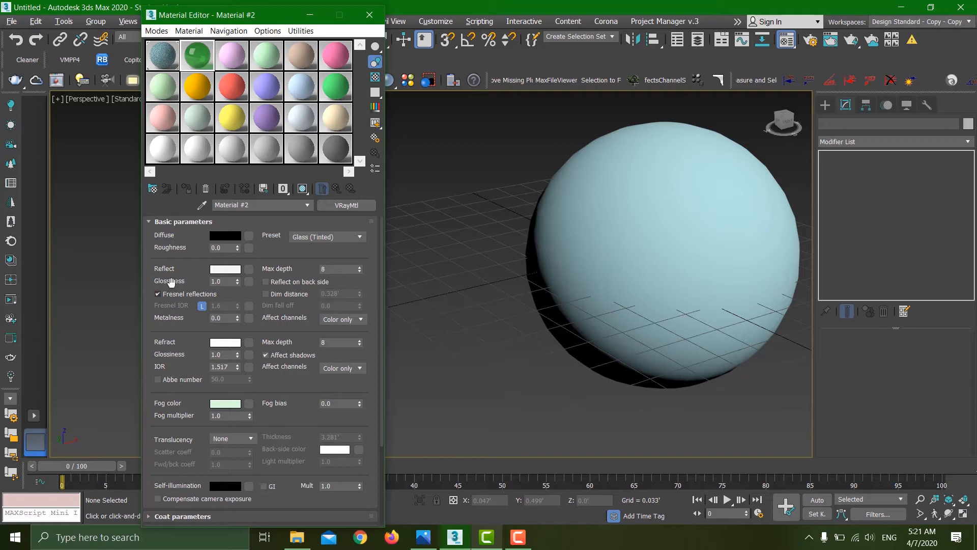
{"action": "mouse_move", "coordinate": [315, 220]}
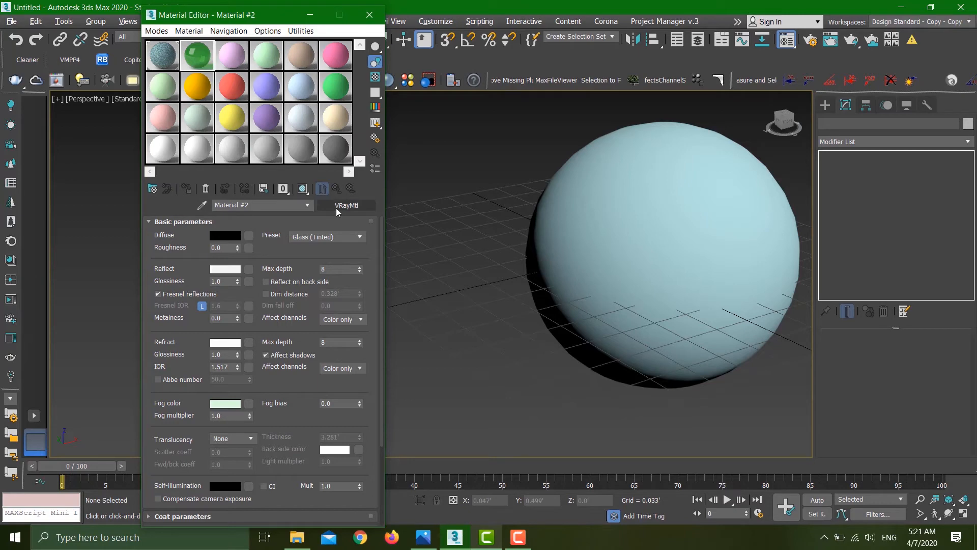
Step: Switch Material #2's type from VRayMtl to VRayCarPaintMtl2 via the Material/Map Browser
{"action": "left_click", "coordinate": [347, 205]}
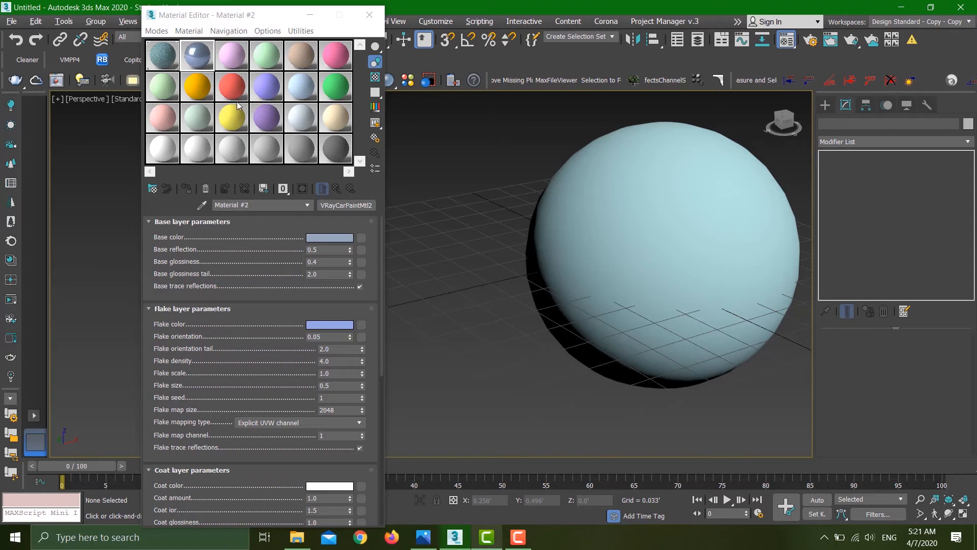
{"action": "left_click", "coordinate": [231, 55]}
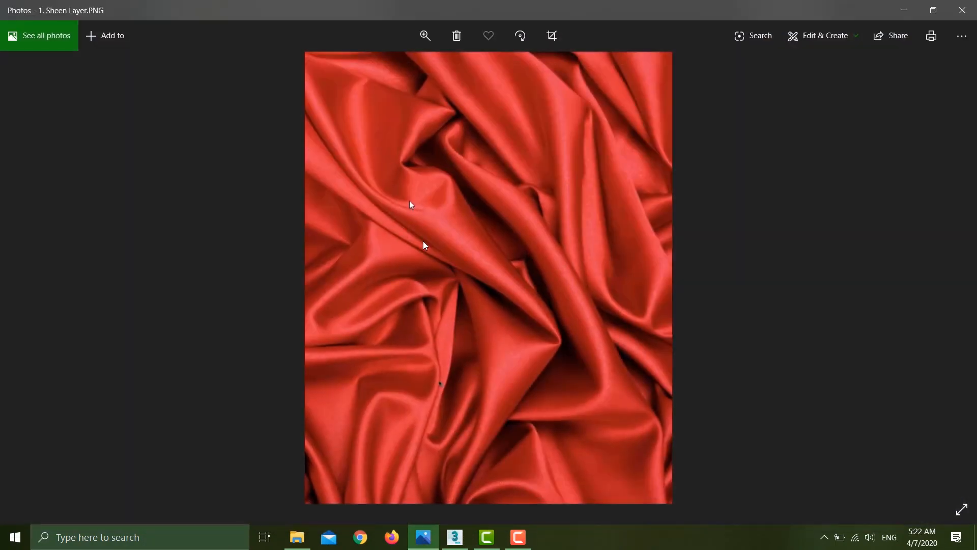
{"action": "mouse_move", "coordinate": [635, 242]}
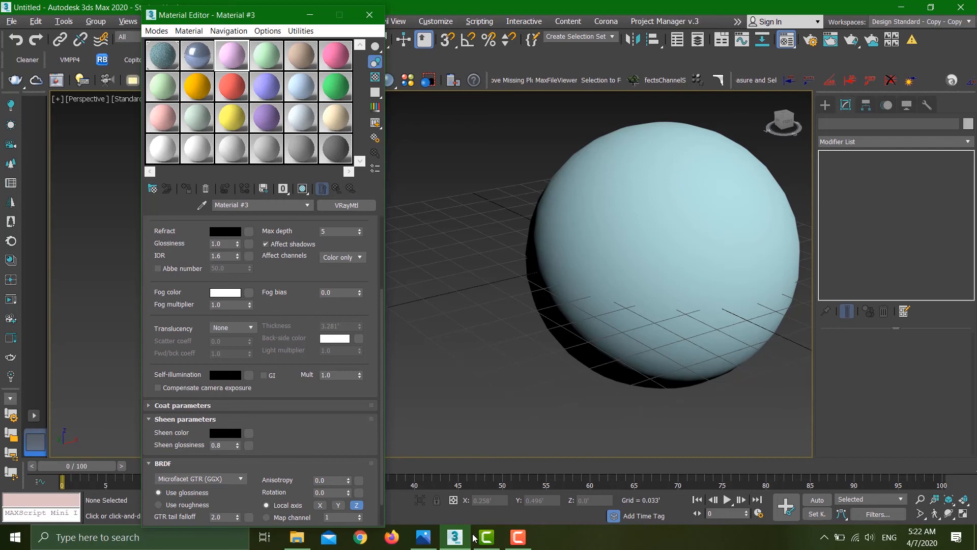
Step: Show the 2. Coat Layer.PNG reference image of the draped leather sofa in Photos
{"action": "left_click", "coordinate": [423, 537]}
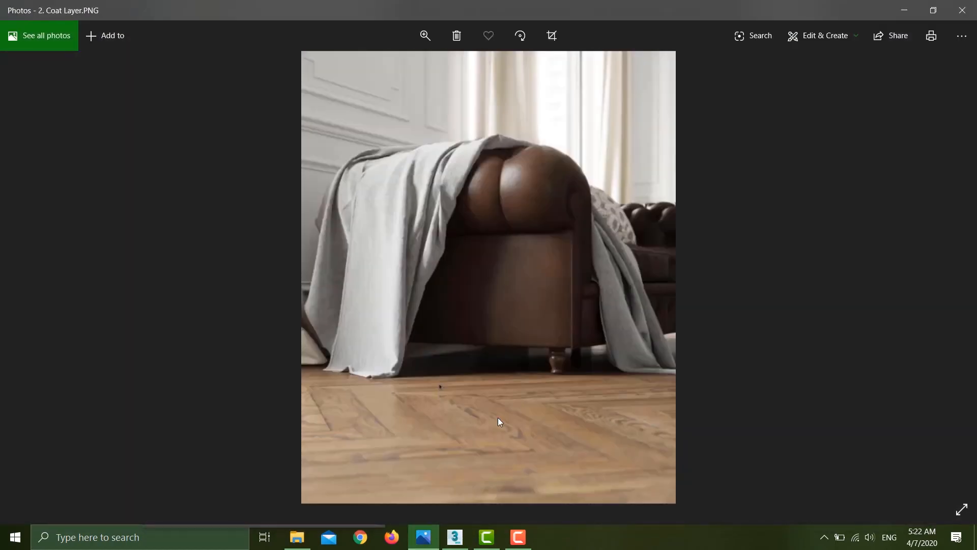